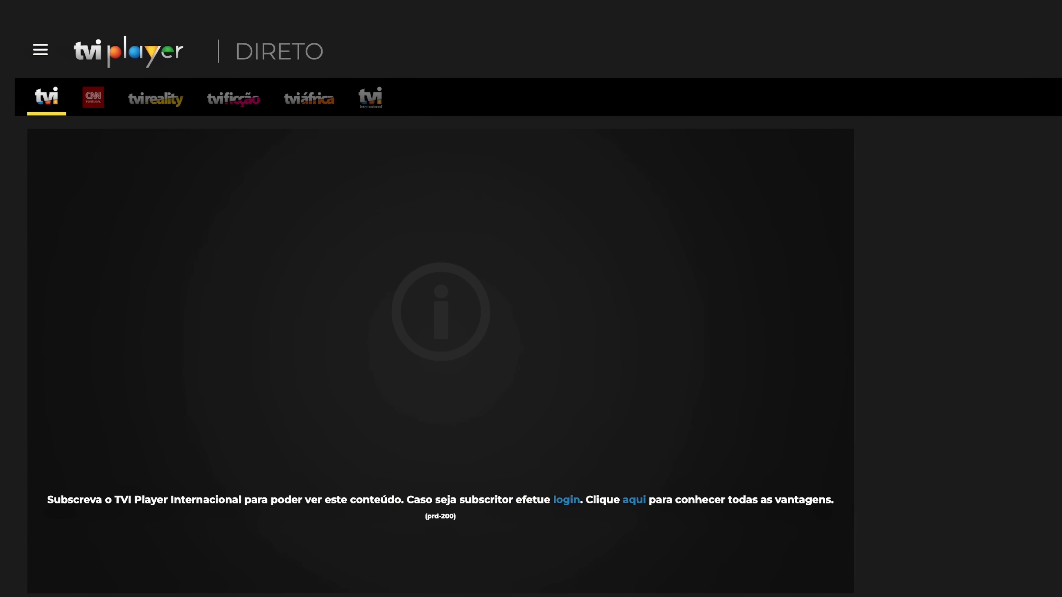
scroll(down, 3)
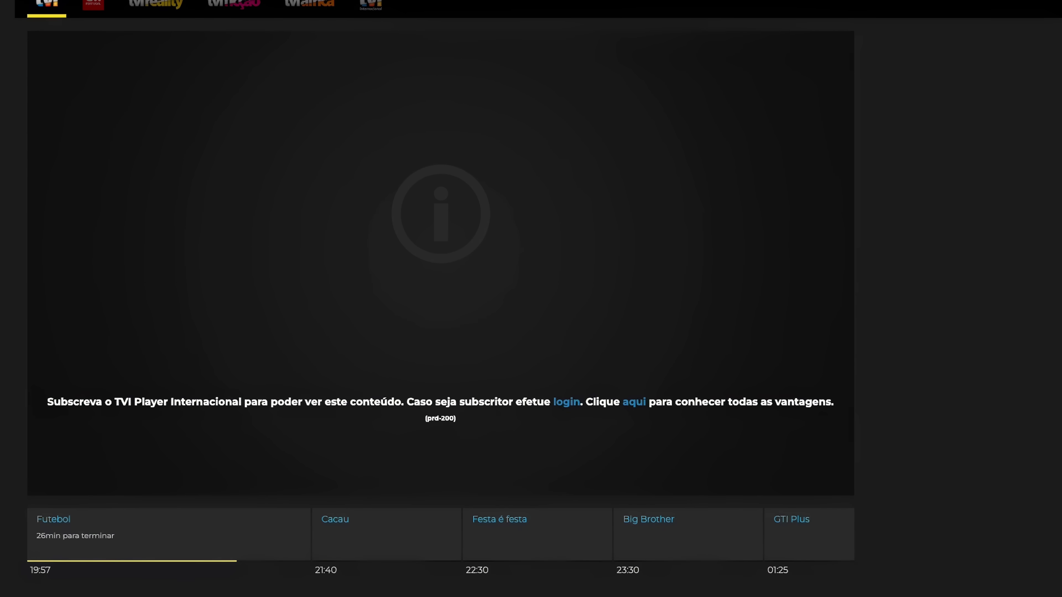